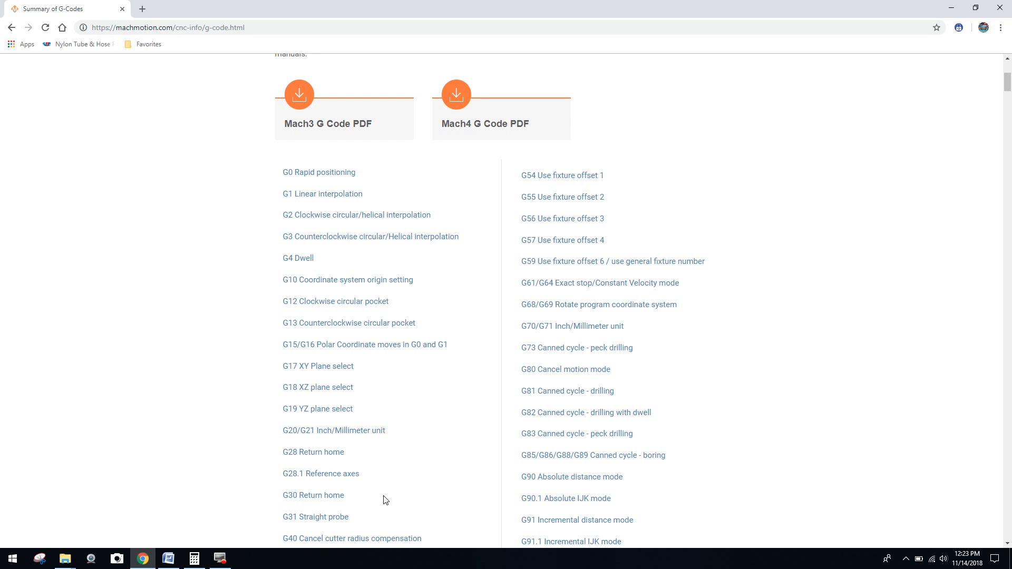
{"action": "mouse_move", "coordinate": [994, 239]}
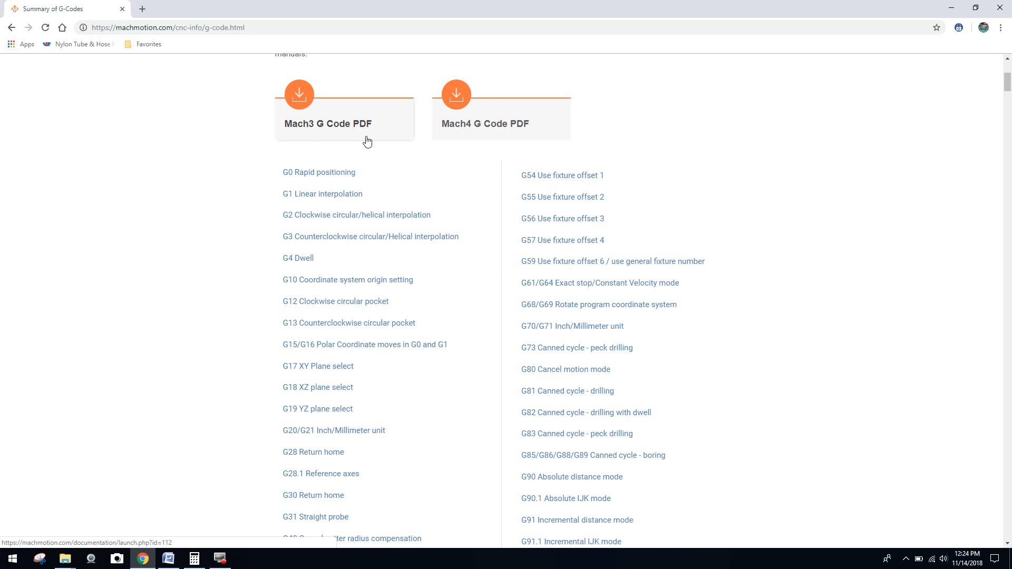
{"action": "mouse_move", "coordinate": [521, 136]}
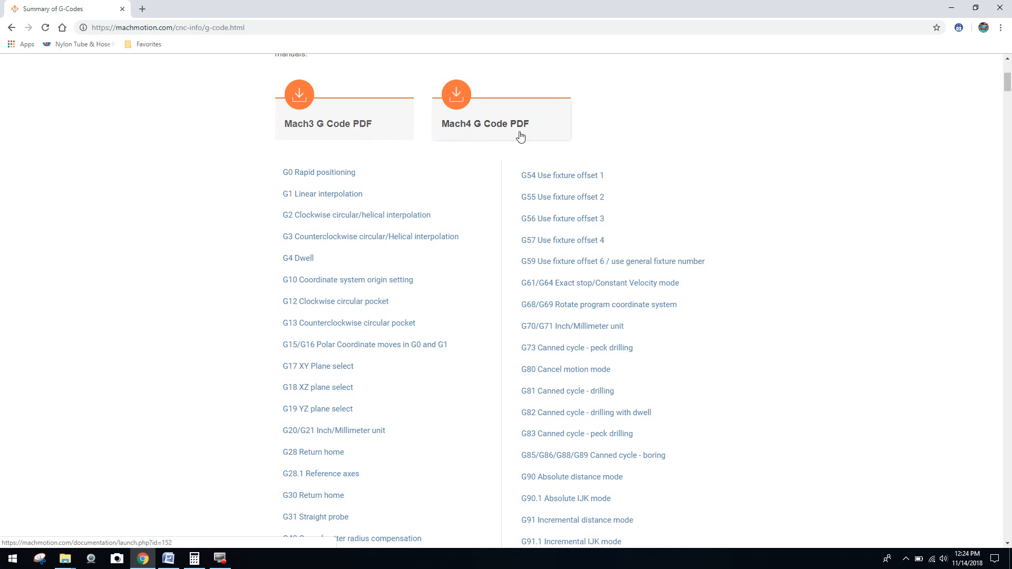
{"action": "mouse_move", "coordinate": [664, 153]}
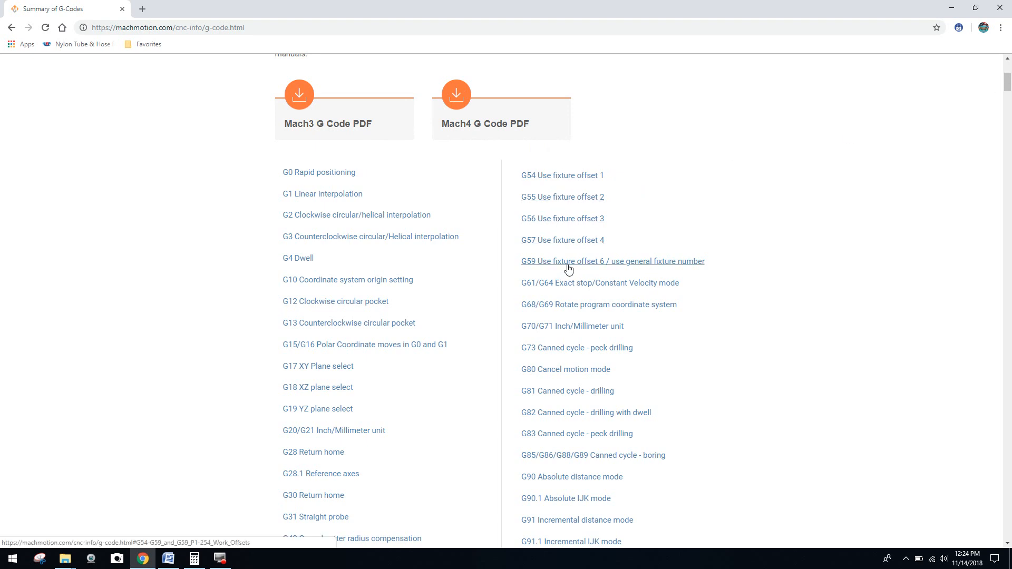
{"action": "mouse_move", "coordinate": [574, 286]}
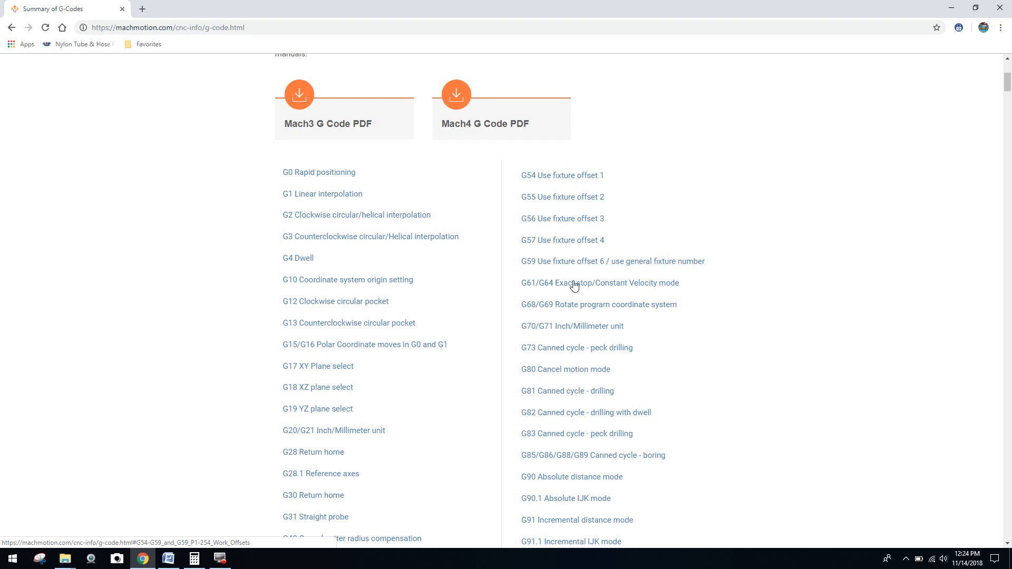
{"action": "mouse_move", "coordinate": [599, 303]}
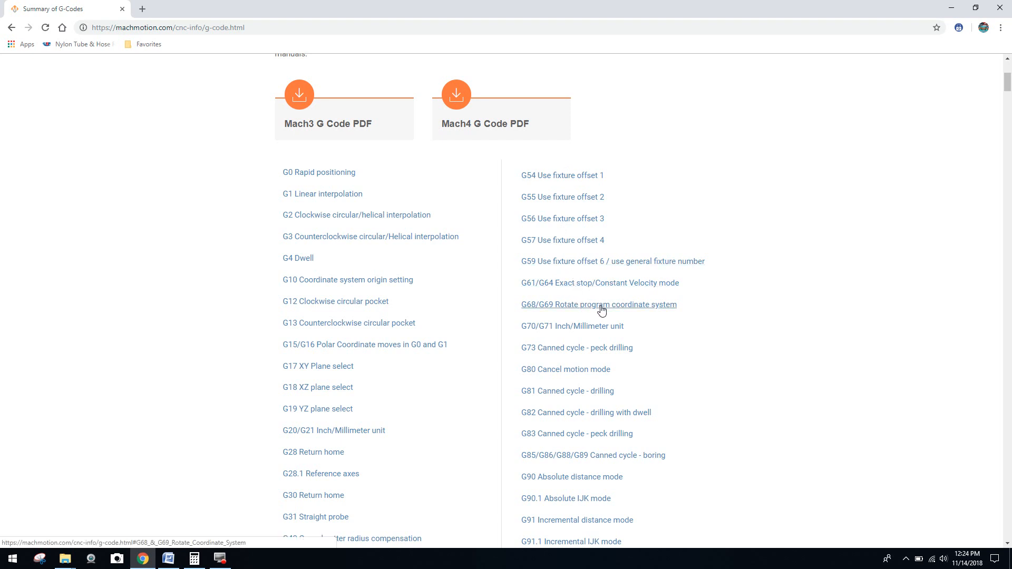
Jump from the index to the G68/G69 rotate coordinate system description further down the page
{"action": "left_click", "coordinate": [598, 303]}
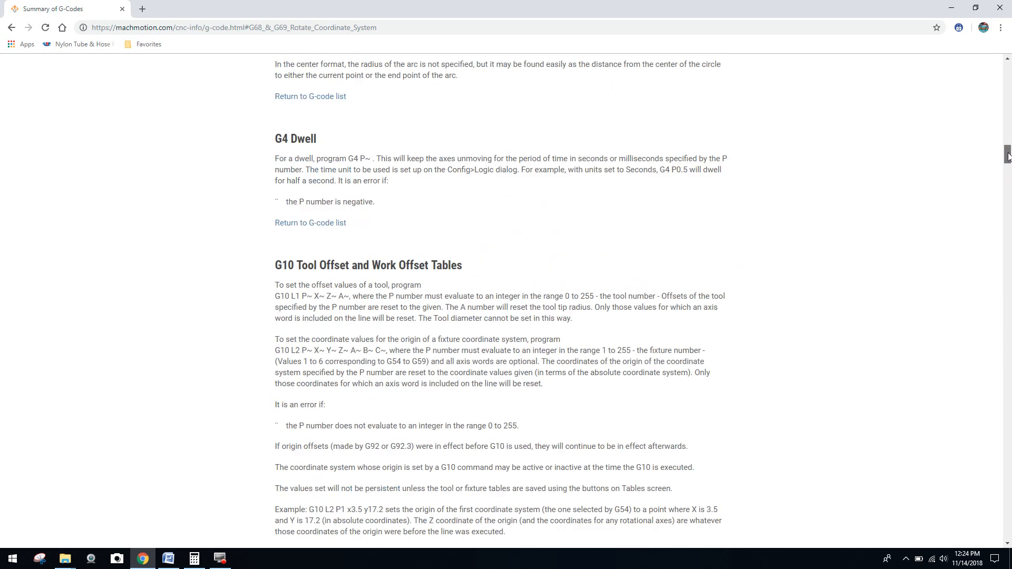
{"action": "scroll", "scroll_direction": "up", "scroll_amount": 3}
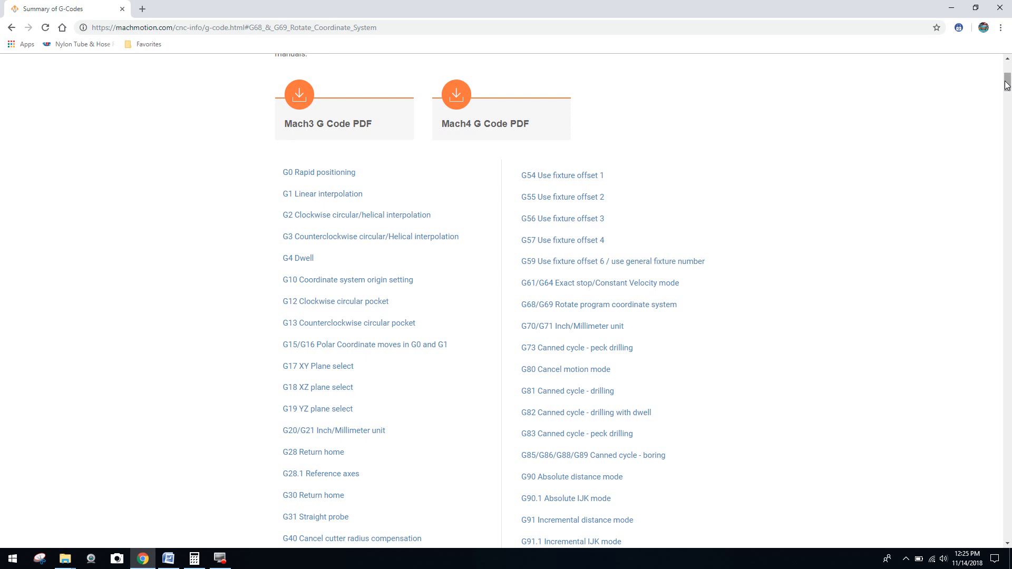
{"action": "scroll", "scroll_direction": "down", "scroll_amount": 3}
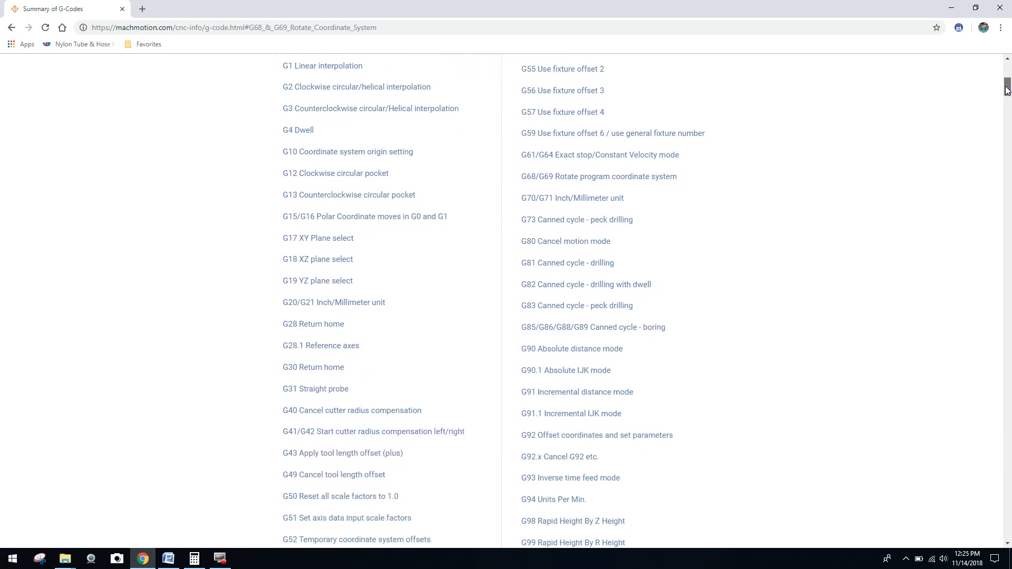
{"action": "scroll", "scroll_direction": "up", "scroll_amount": 3}
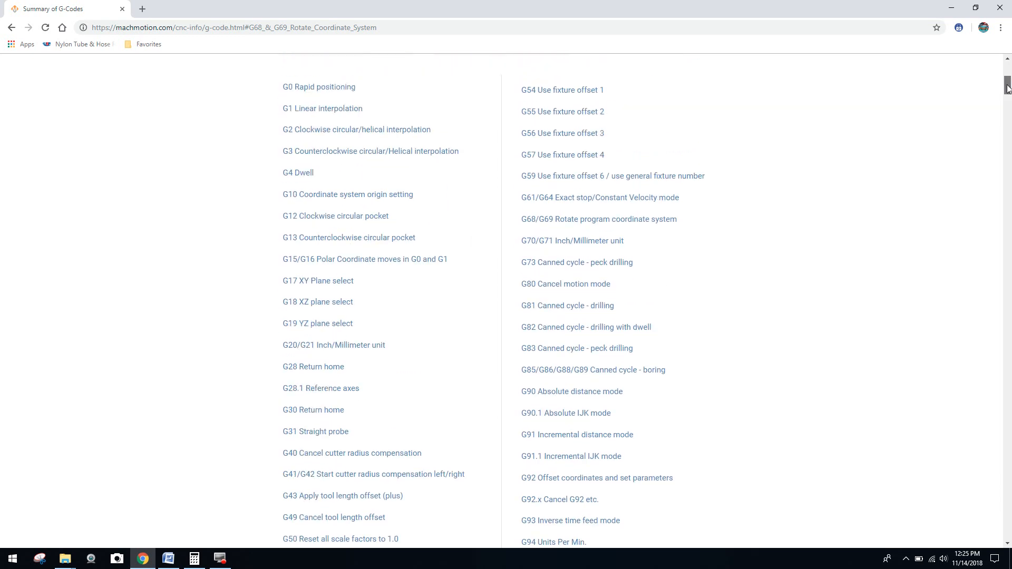
{"action": "scroll", "scroll_direction": "down", "scroll_amount": 3}
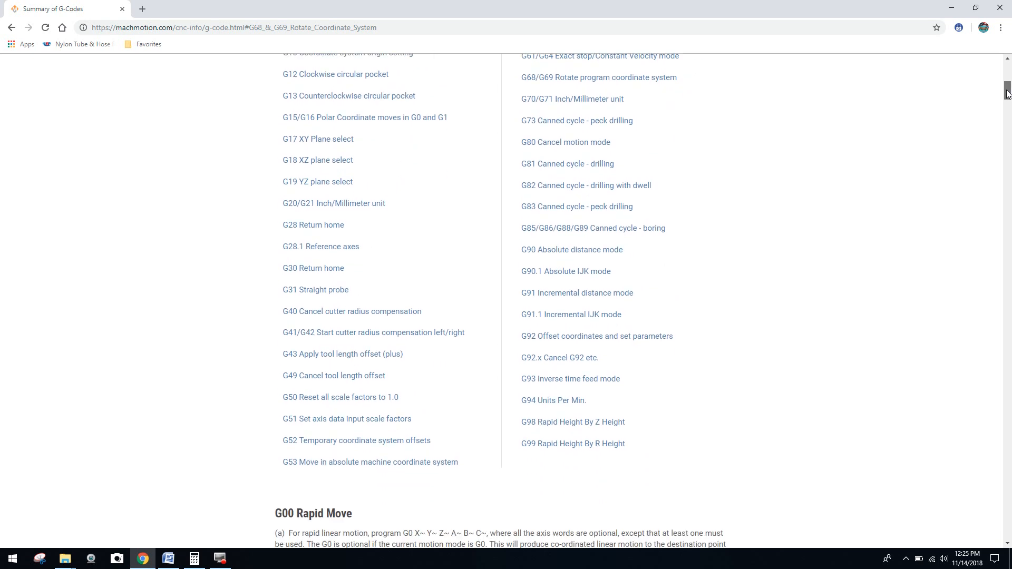
{"action": "scroll", "scroll_direction": "down", "scroll_amount": 3}
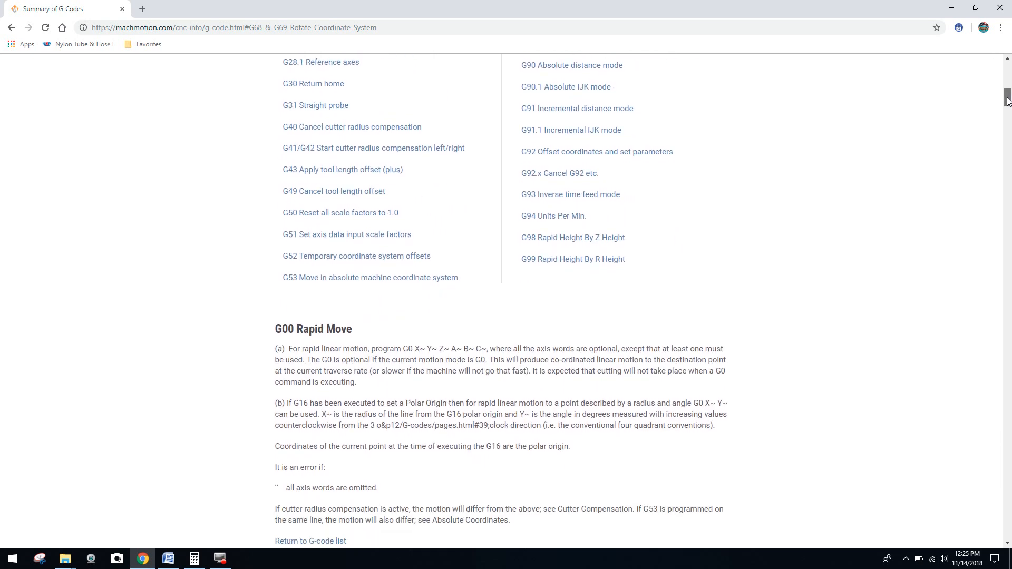
{"action": "scroll", "scroll_direction": "down", "scroll_amount": 3}
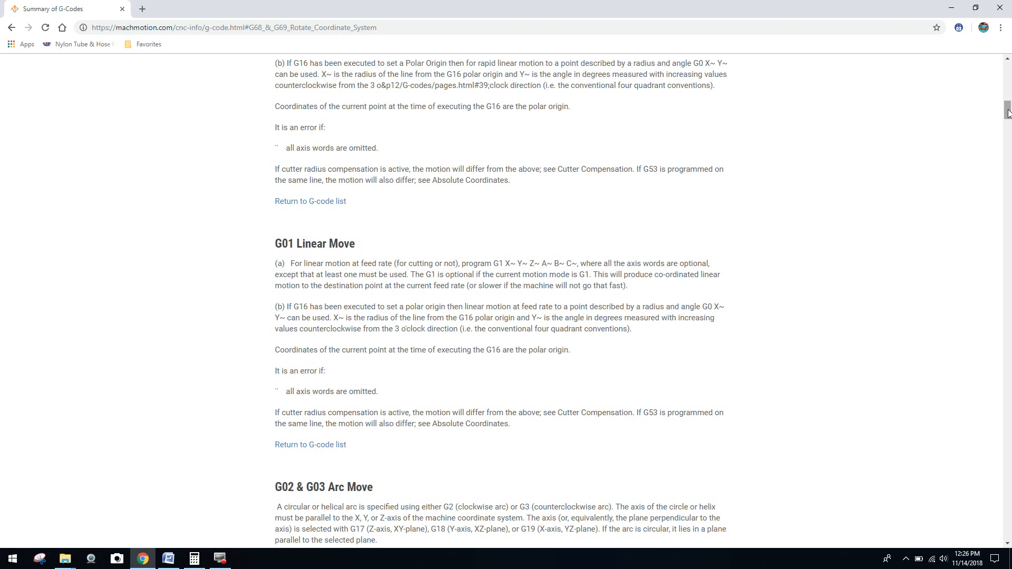
{"action": "scroll", "scroll_direction": "up", "scroll_amount": 3}
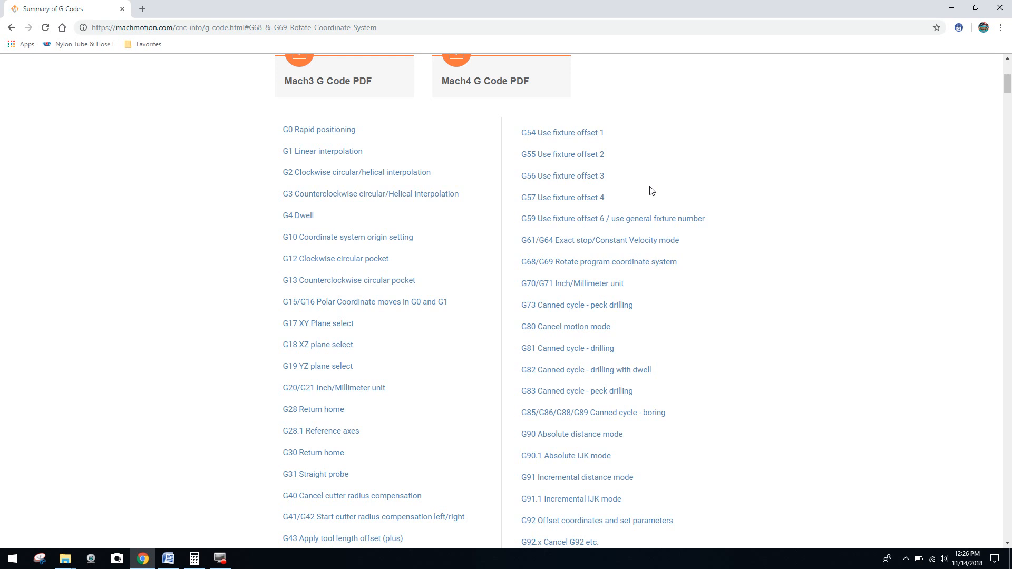
{"action": "mouse_move", "coordinate": [858, 196]}
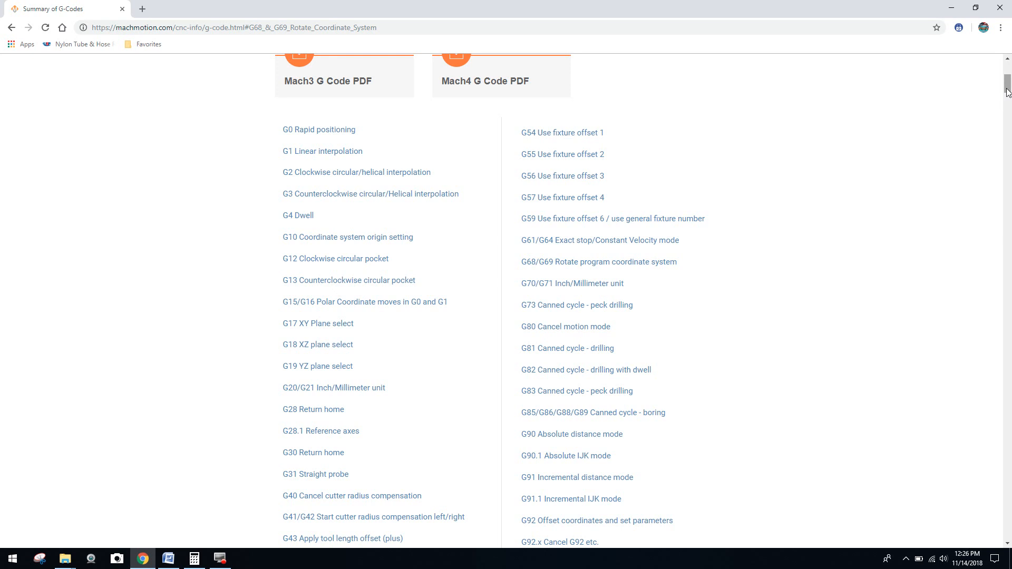
{"action": "scroll", "scroll_direction": "down", "scroll_amount": 3}
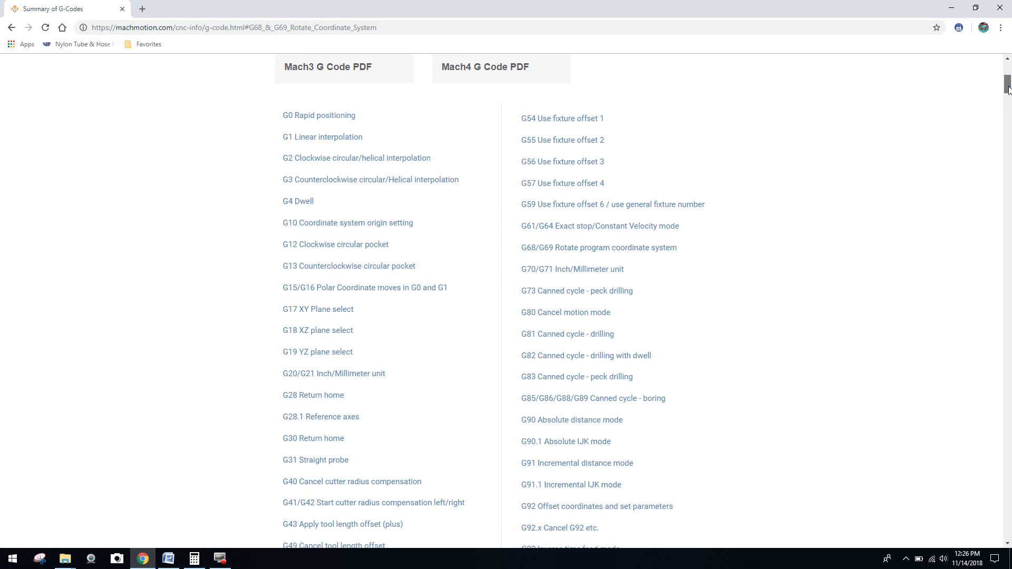
{"action": "scroll", "scroll_direction": "down", "scroll_amount": 3}
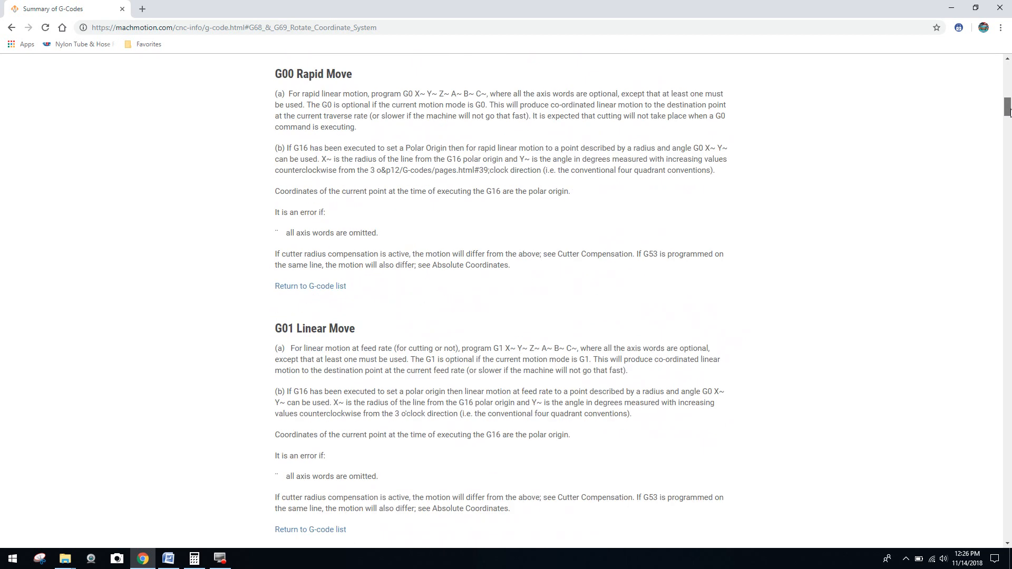
{"action": "scroll", "scroll_direction": "down", "scroll_amount": 3}
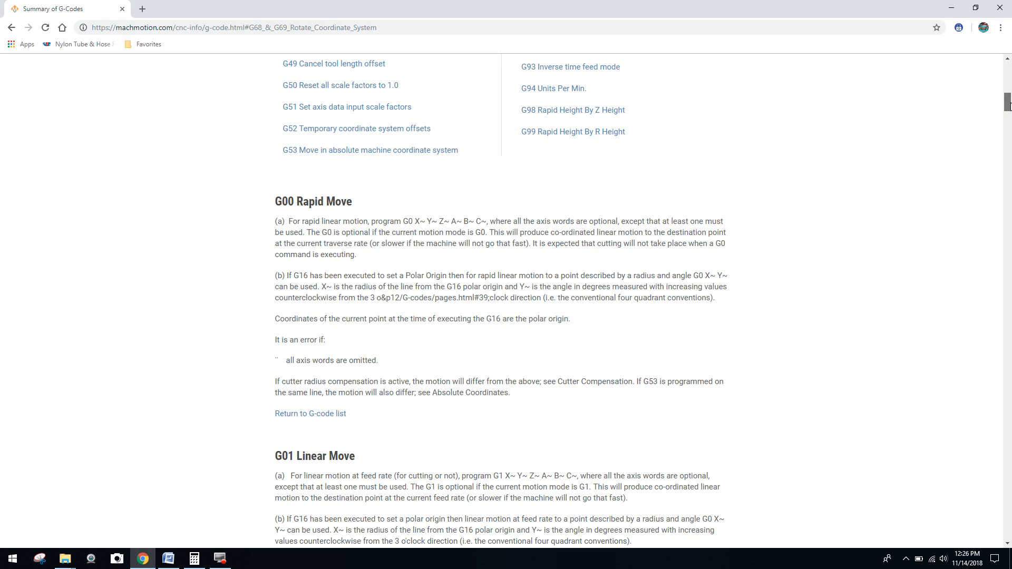
{"action": "scroll", "scroll_direction": "up", "scroll_amount": 3}
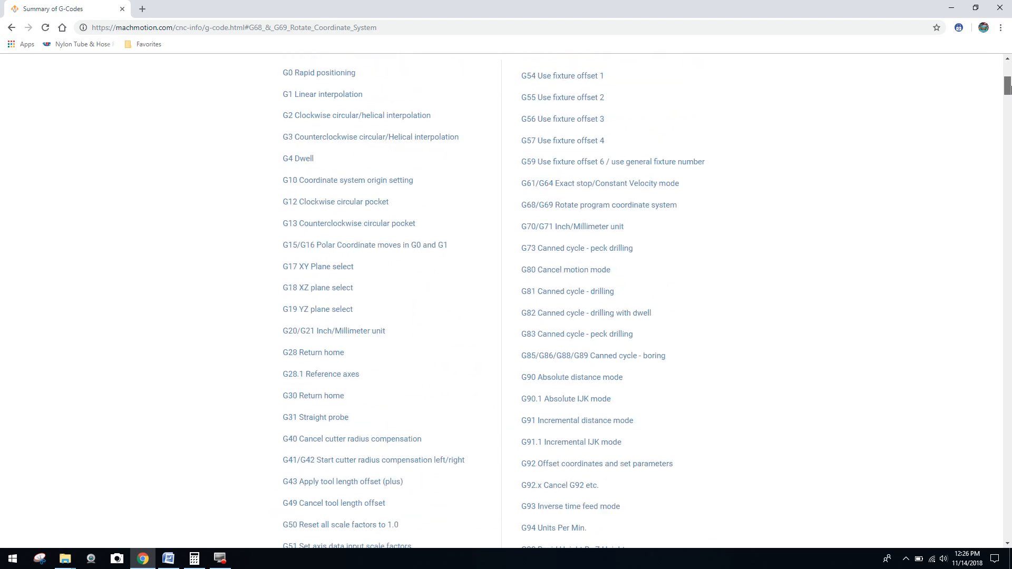